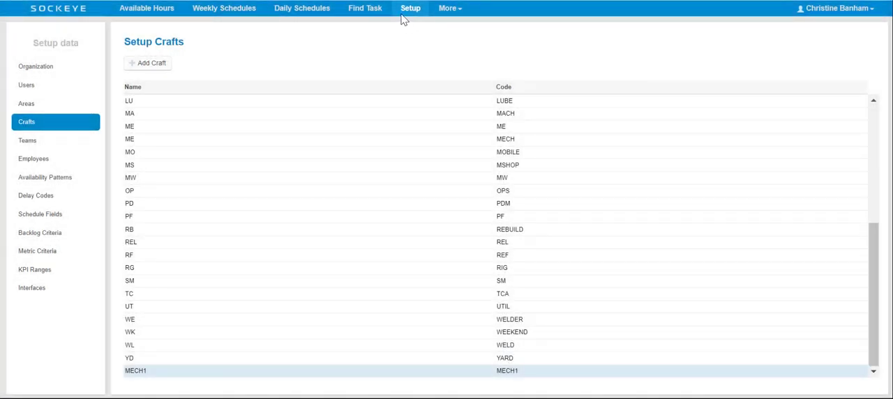
mouse_move(413, 19)
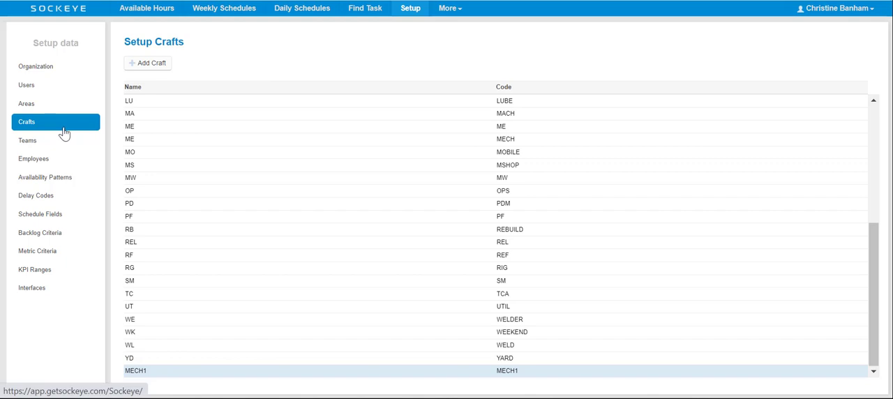
mouse_move(63, 132)
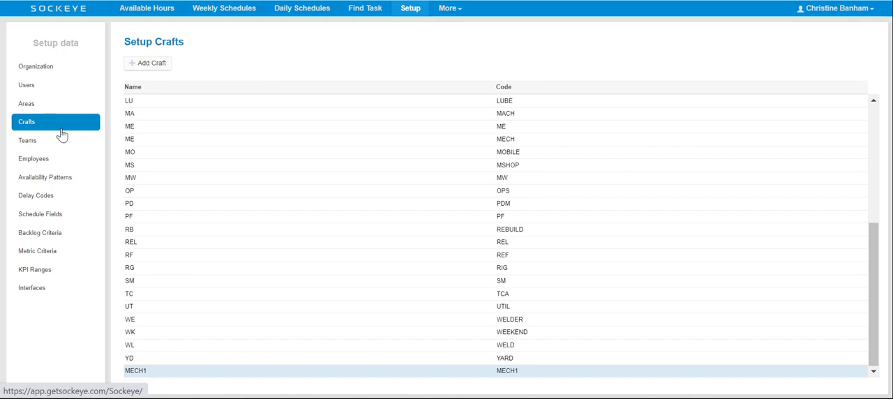
mouse_move(260, 51)
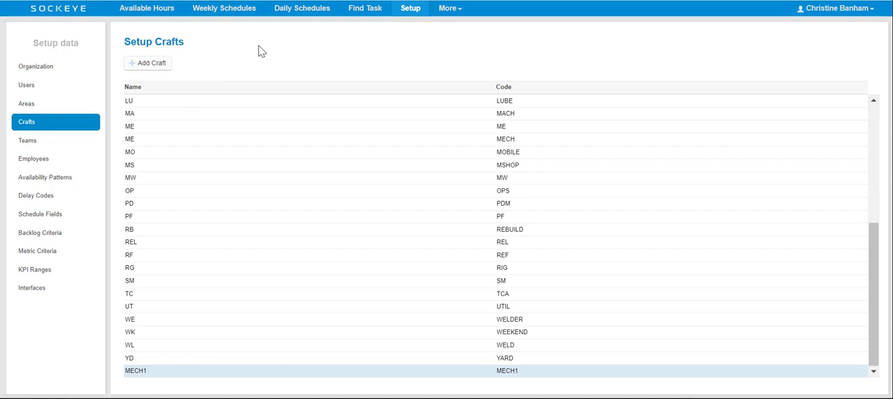
mouse_move(258, 55)
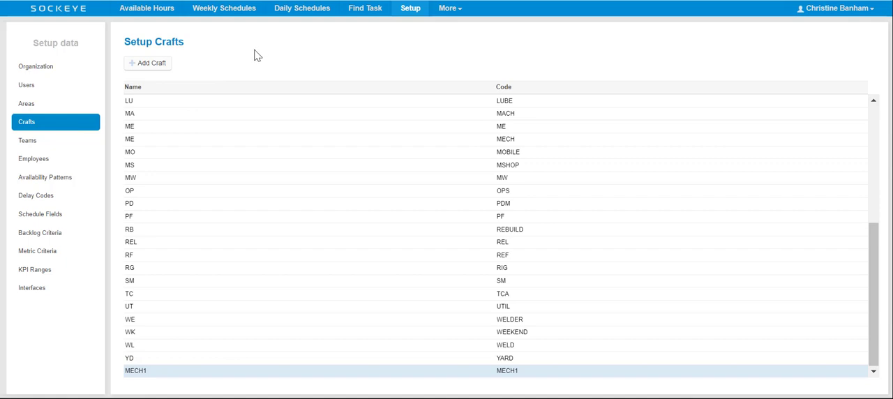
mouse_move(245, 62)
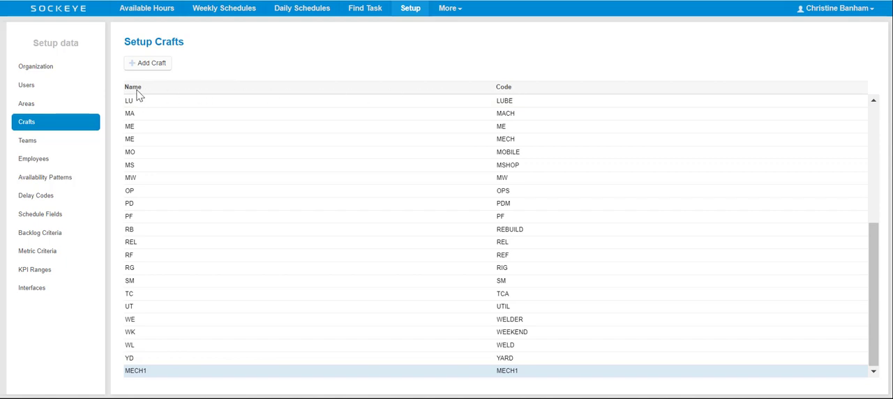
Sort the Crafts list alphabetically by the Name column.
left_click(133, 87)
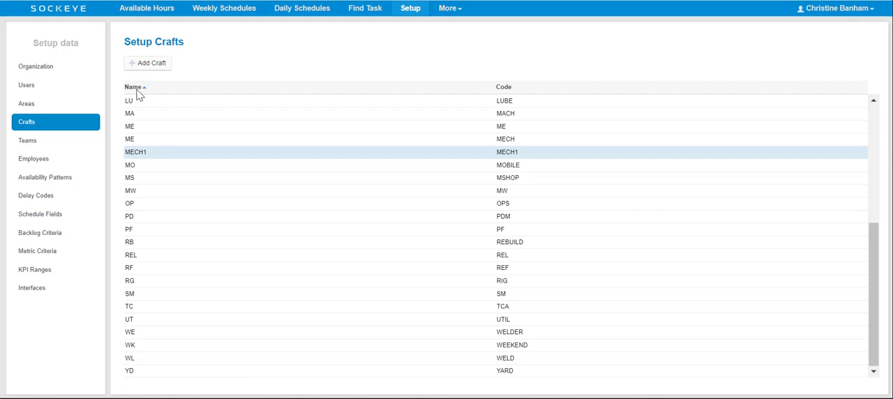
mouse_move(145, 95)
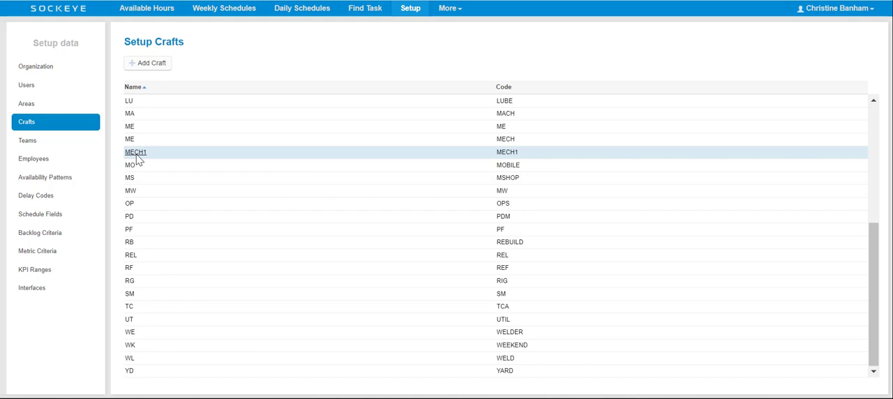
Rename craft MECH1 to MECH in both its name and code, and save.
left_click(135, 152)
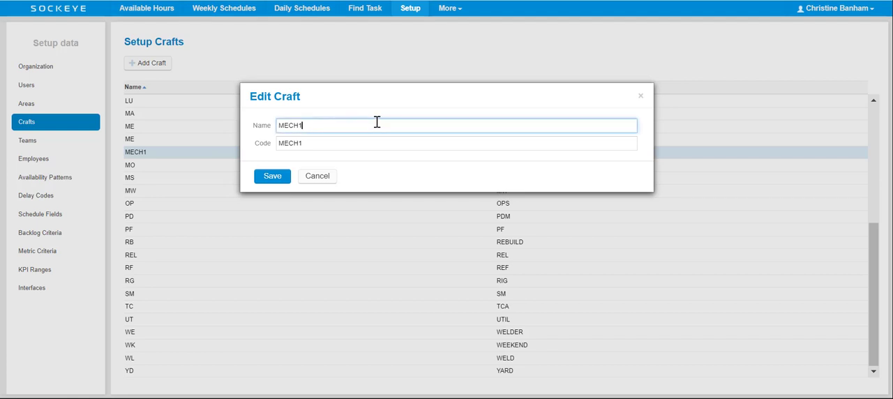
key("Backspace")
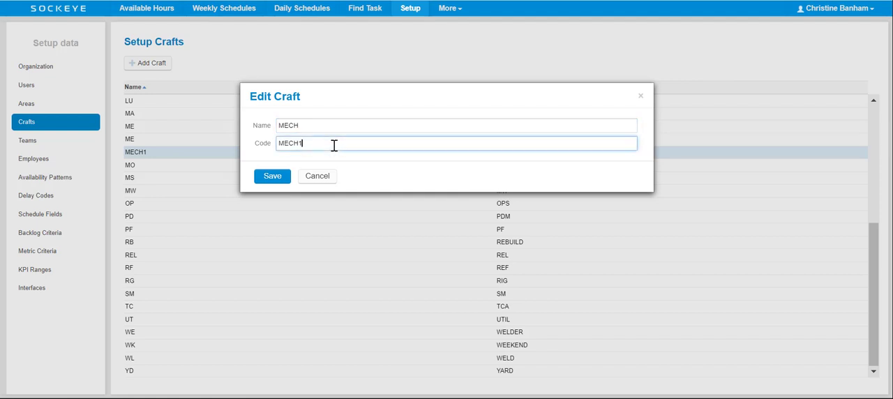
key("Backspace")
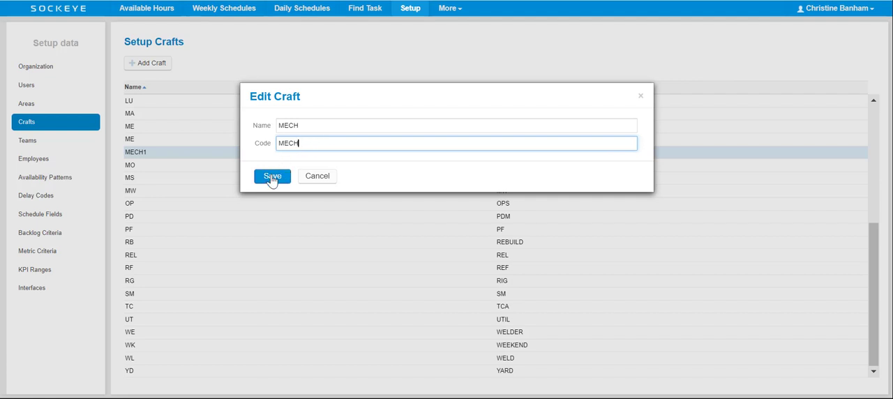
left_click(272, 176)
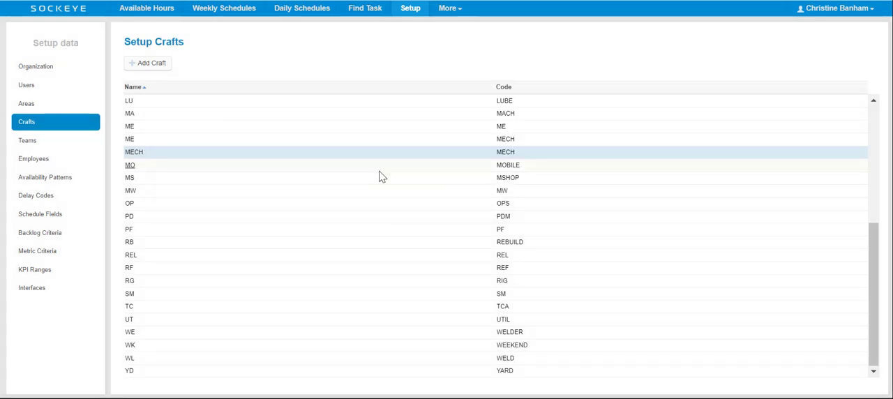